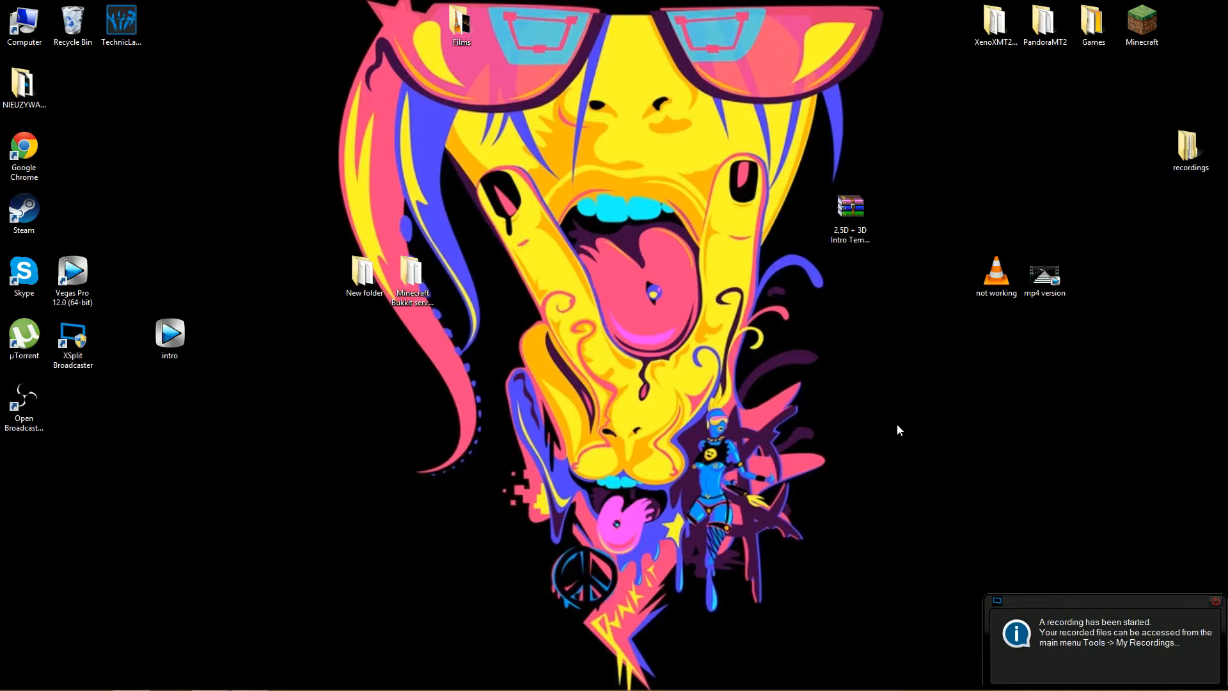
mouse_move(919, 354)
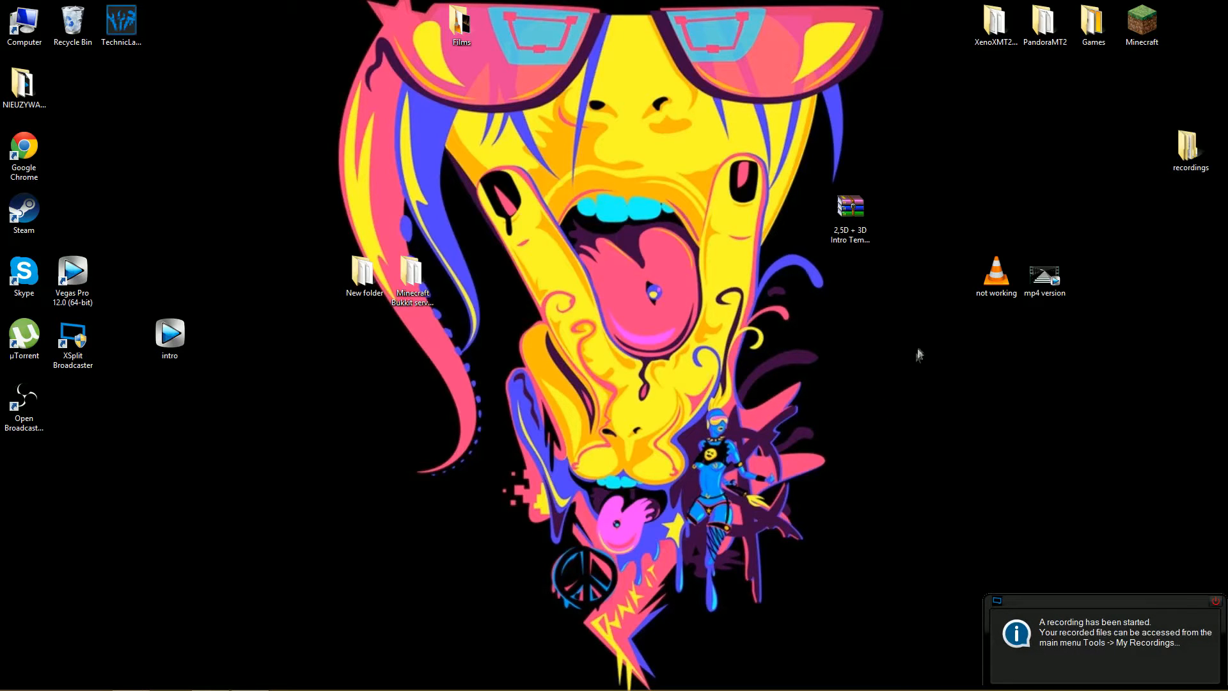
mouse_move(493, 417)
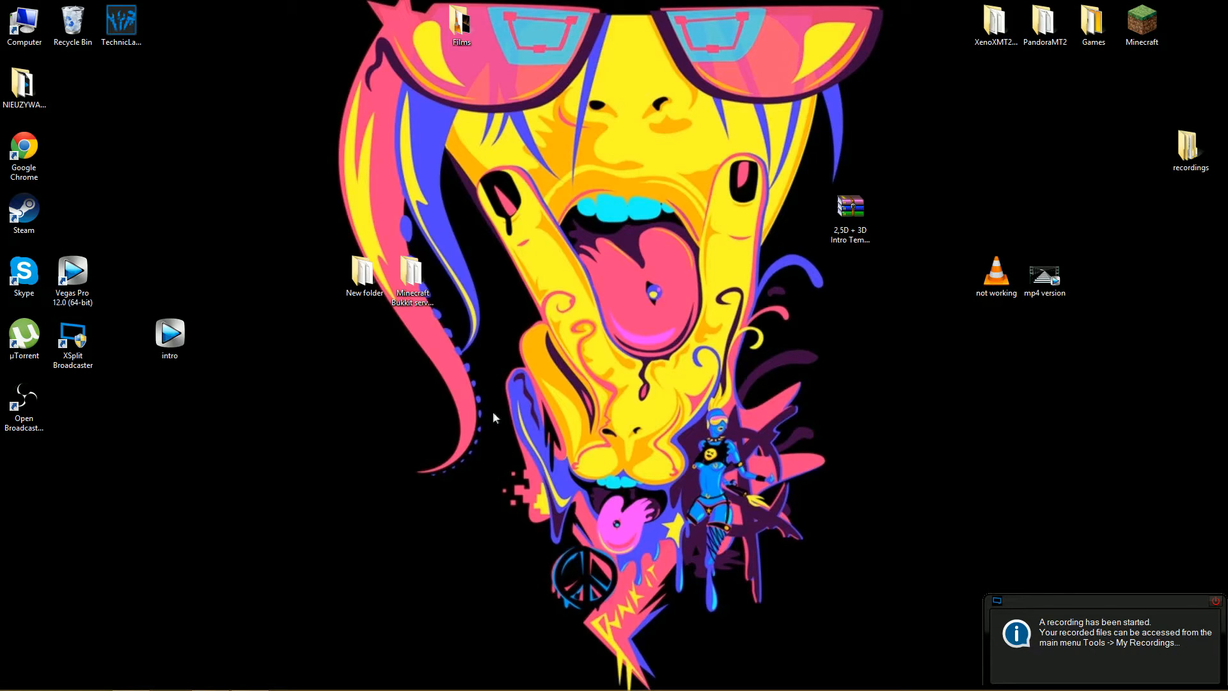
mouse_move(500, 421)
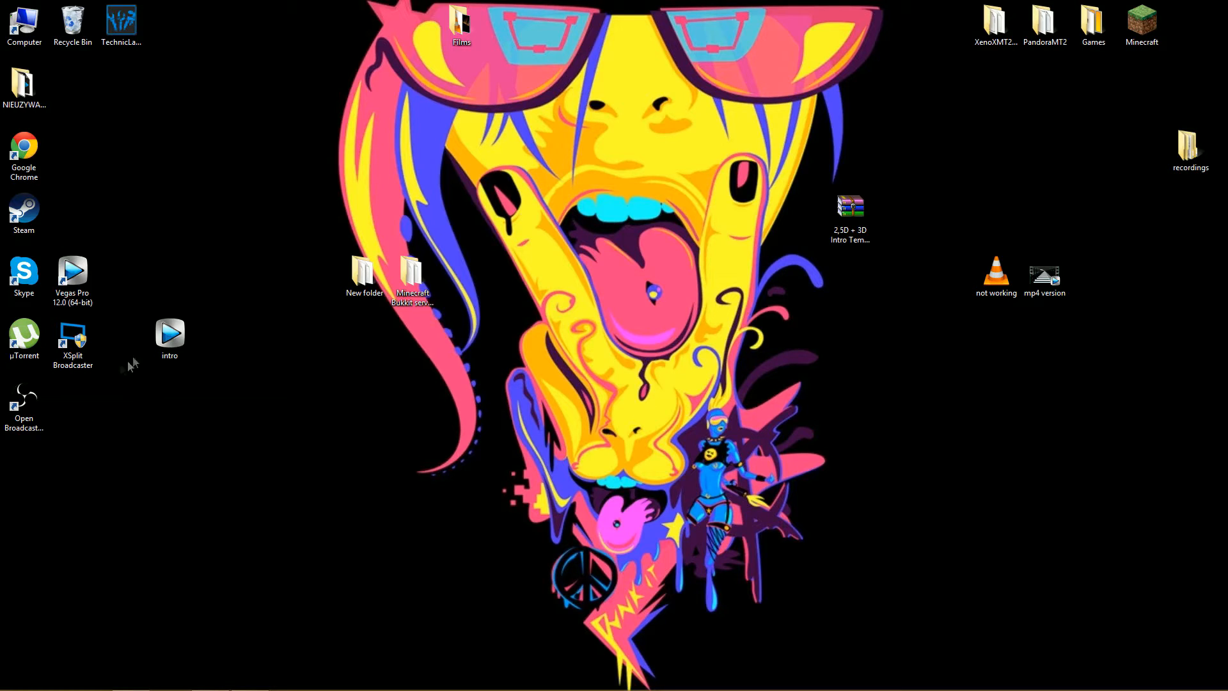
- Launch Vegas Pro 12.0 from its desktop shortcut
double_click(72, 270)
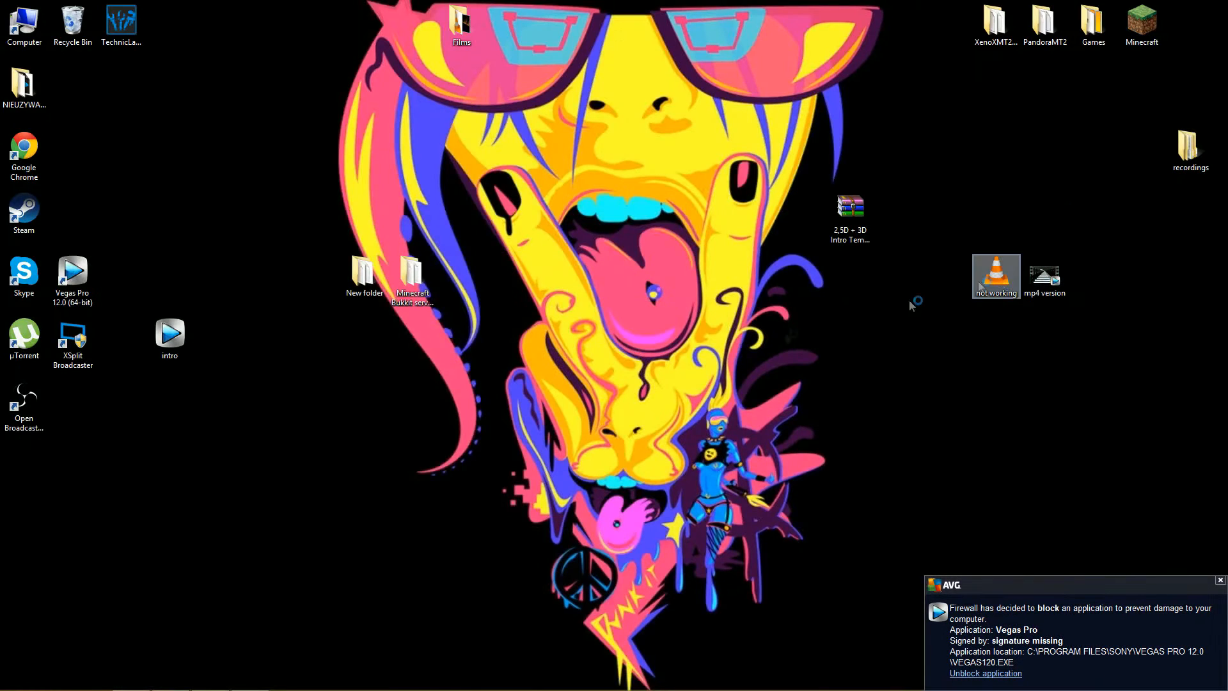
- Bring up the empty Untitled Vegas Pro window from the taskbar, then minimize it back to the desktop
right_click(169, 678)
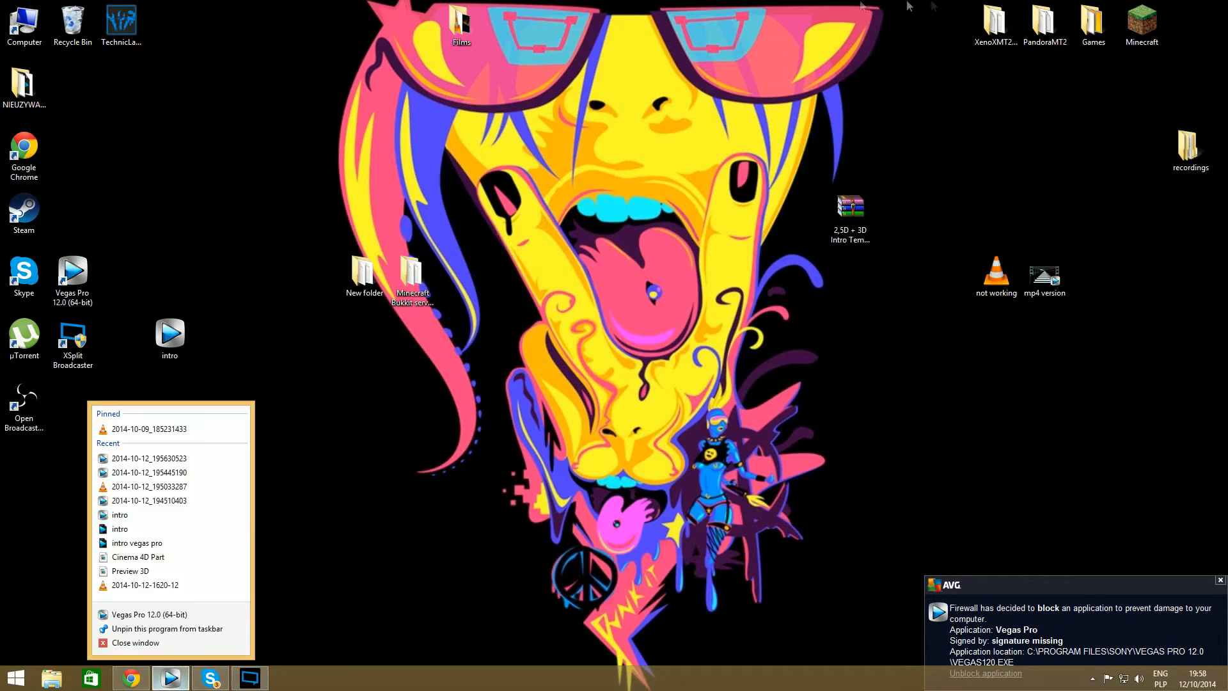
click(148, 614)
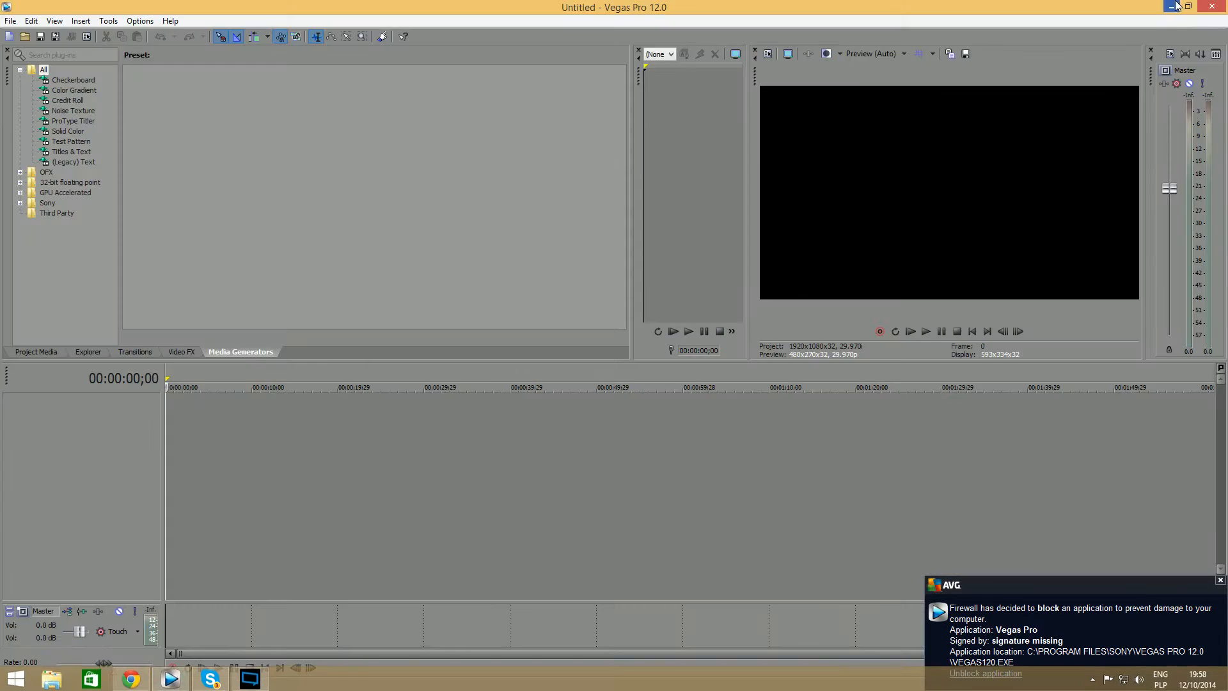
click(1192, 8)
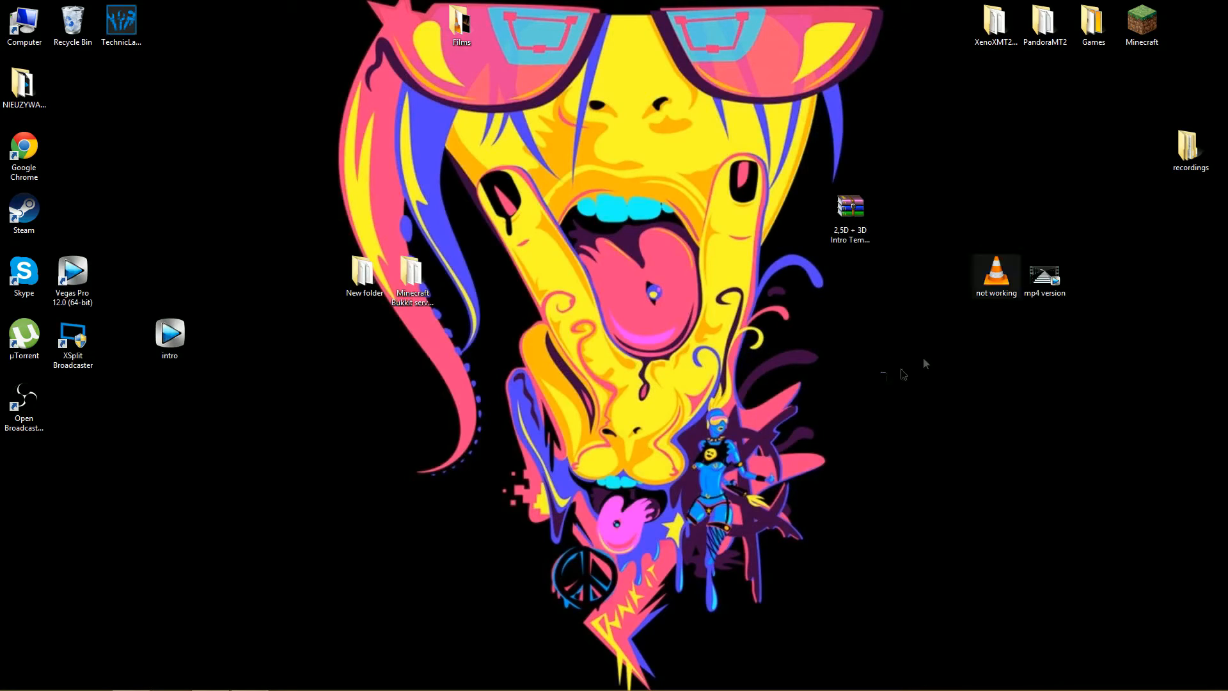
- Try loading the 'not working' FLV recording in Vegas Pro, dismiss the load error and close Vegas Pro
right_click(996, 274)
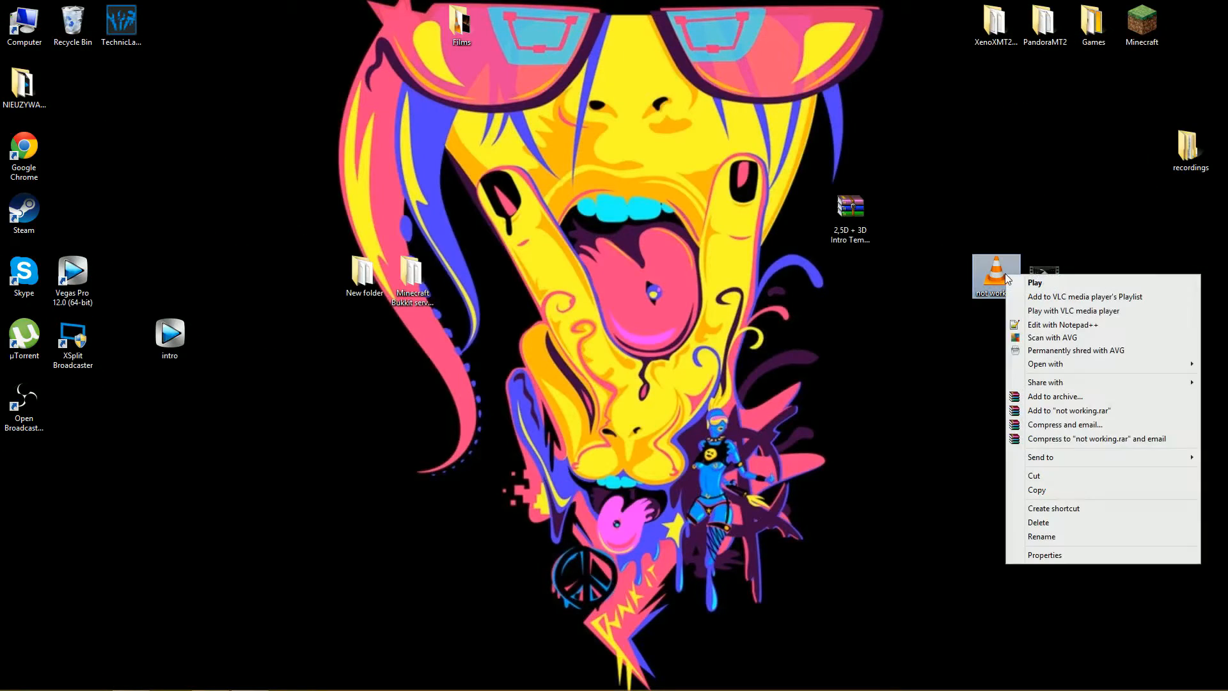
mouse_move(1045, 383)
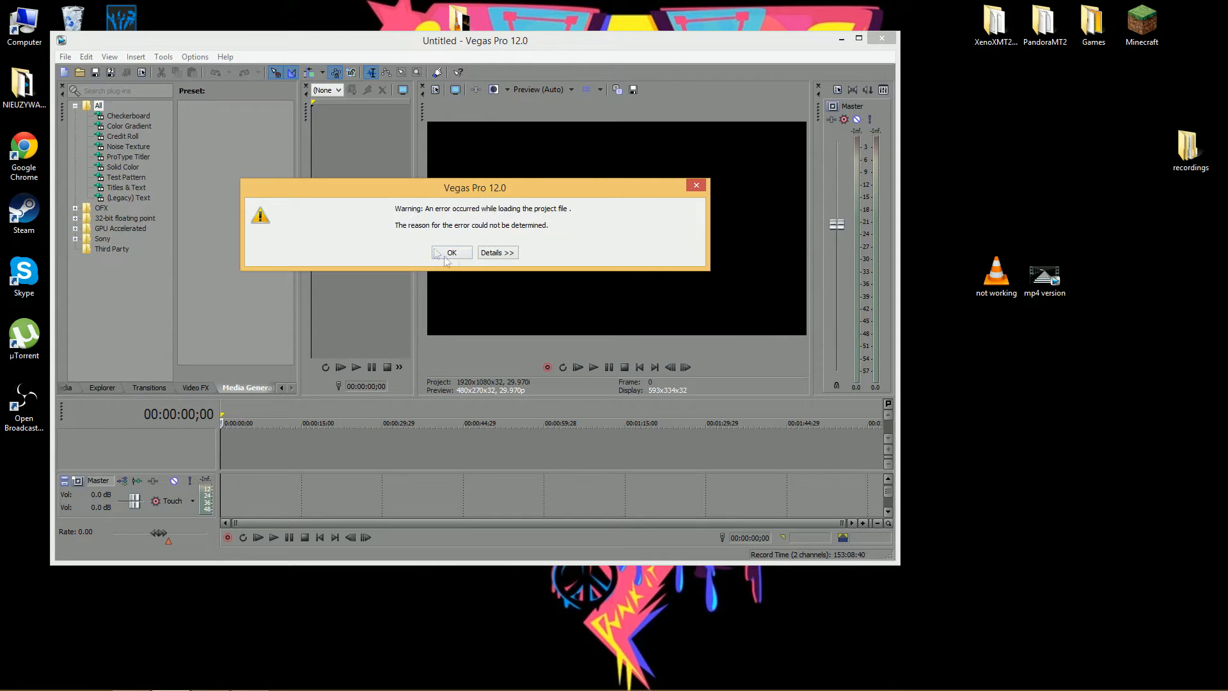
click(452, 252)
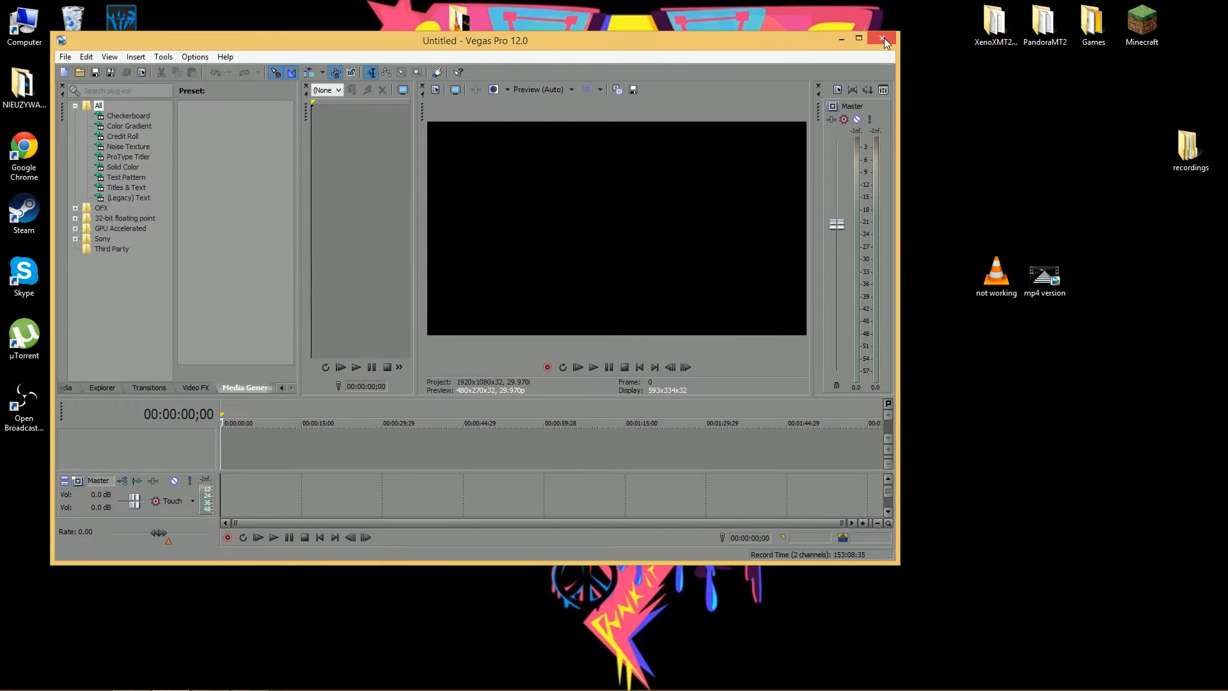
click(882, 39)
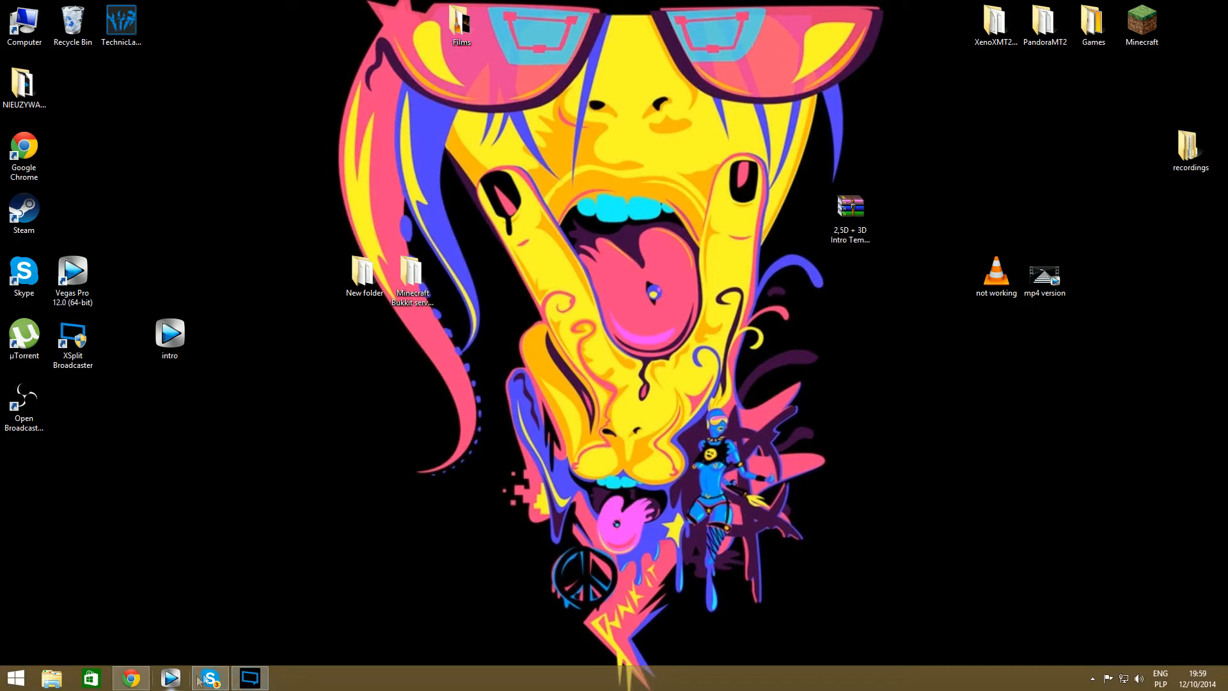
- Attempt XSplit's Tools > Settings and dismiss the cannot-edit-while-recording warning
click(202, 23)
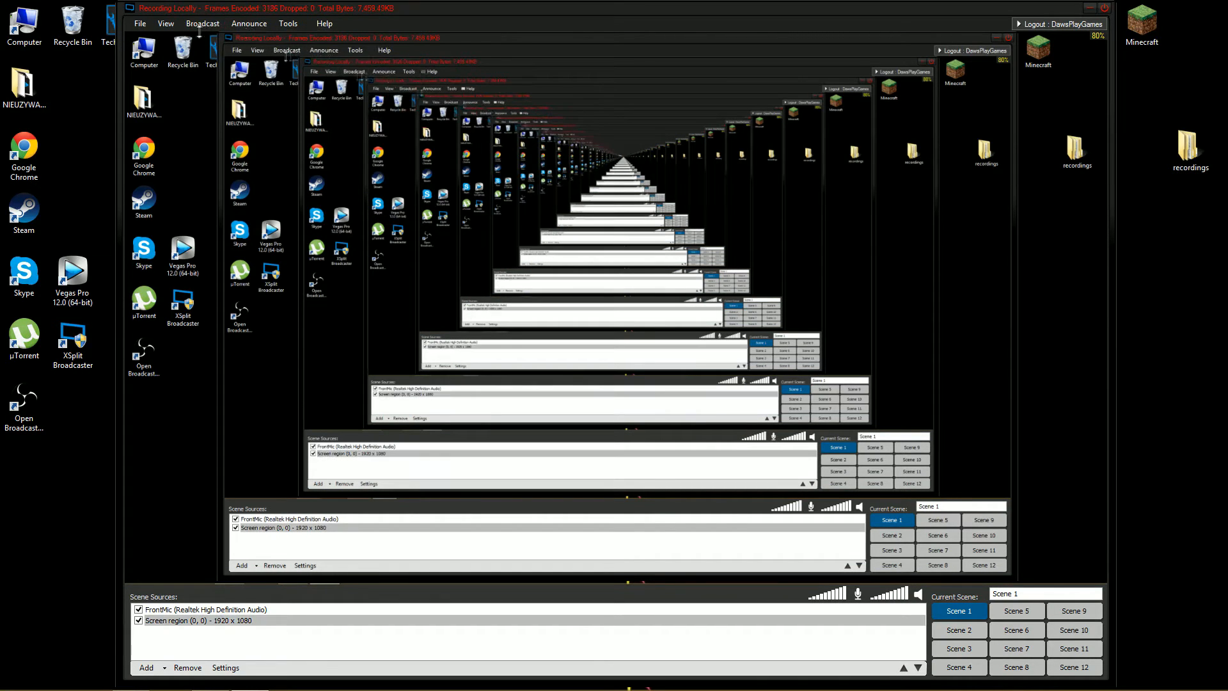
click(287, 50)
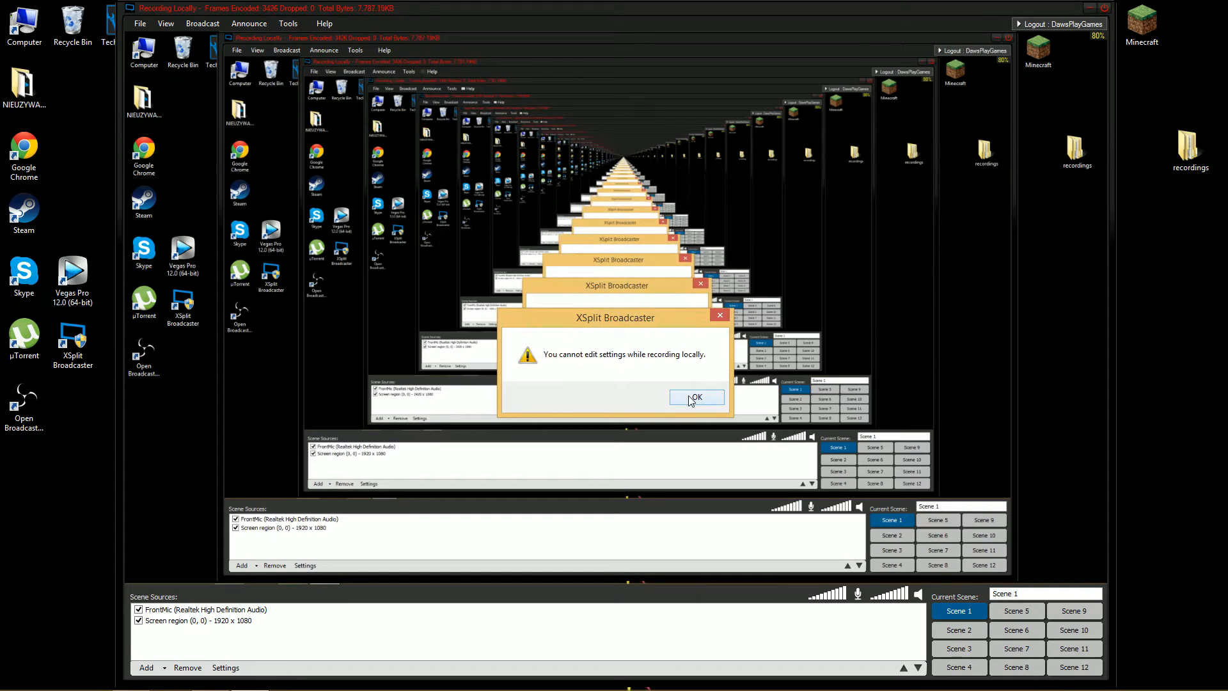
click(693, 398)
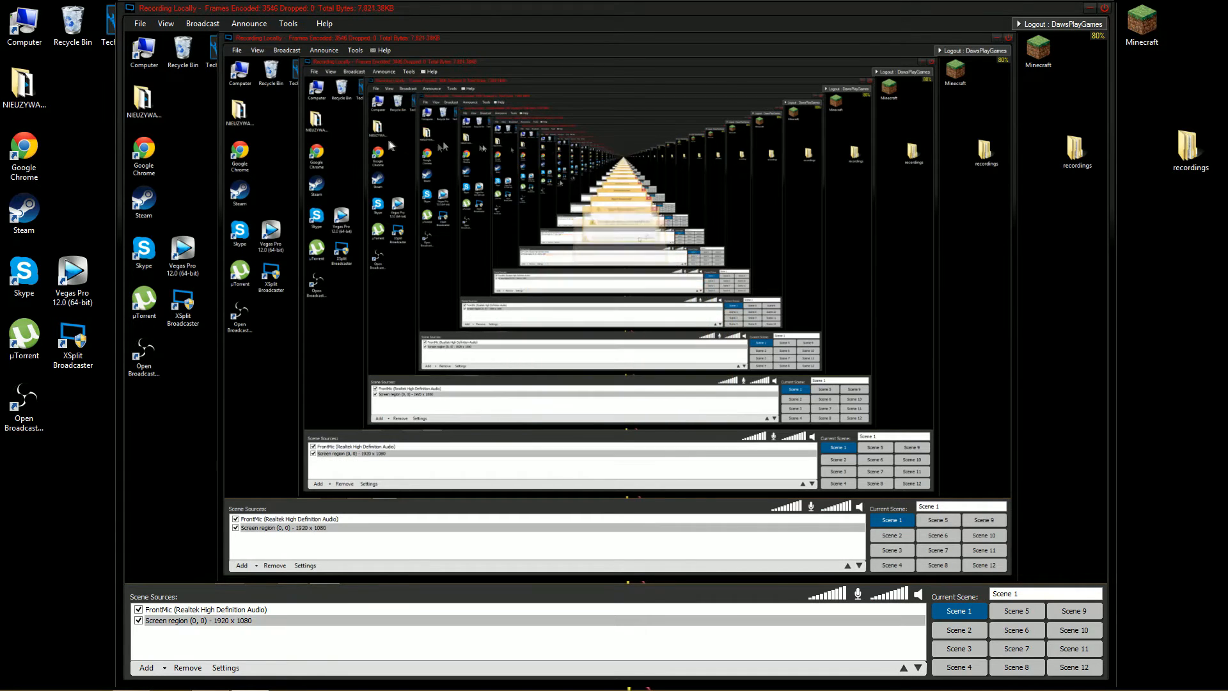
click(202, 23)
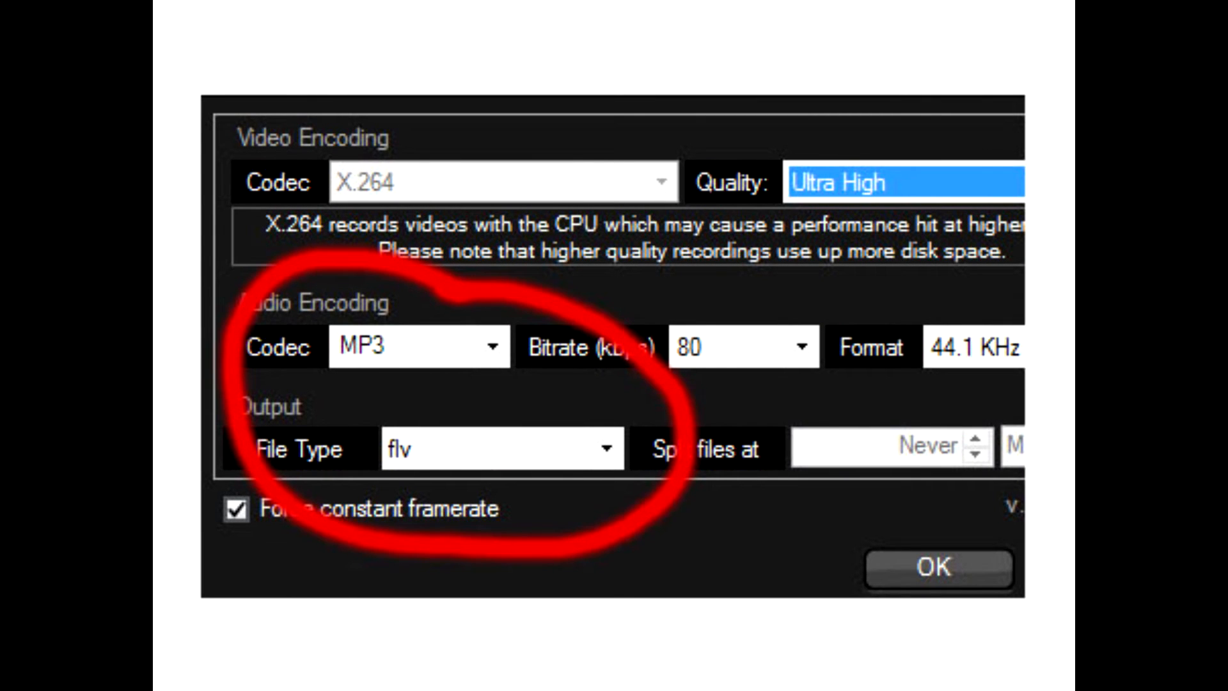
- Change XSplit's recording output file type from flv to mp4 and confirm
click(936, 566)
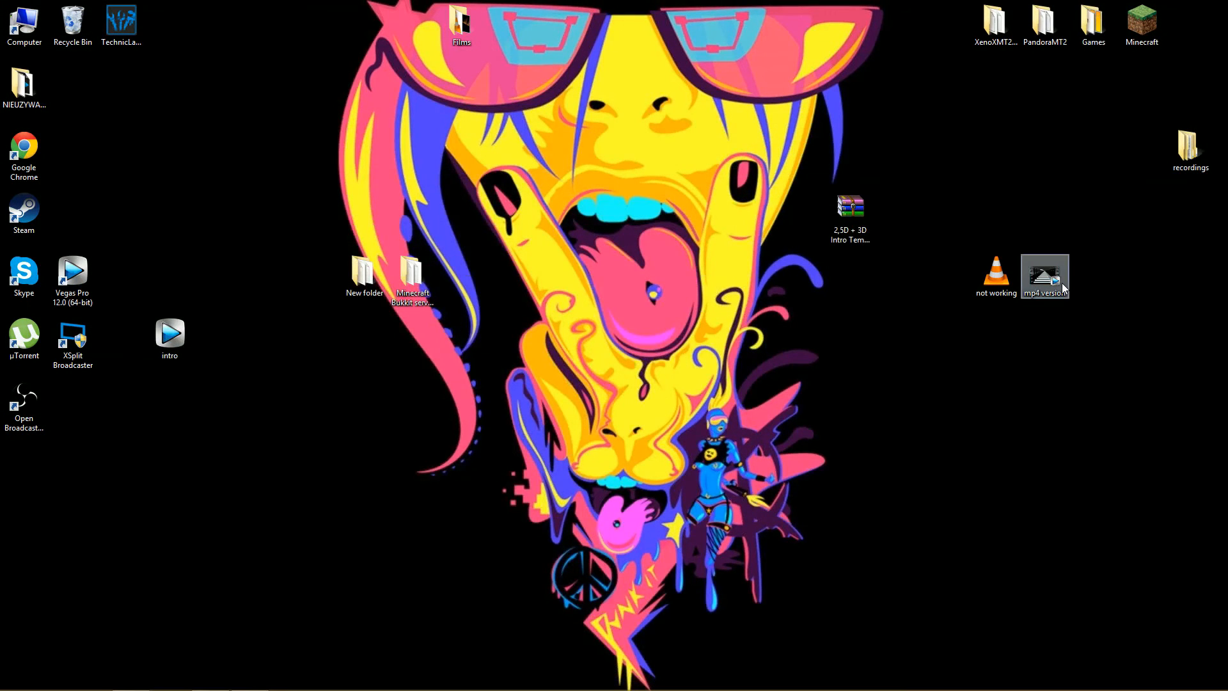
- Load the 'mp4 version' recording onto the Vegas Pro timeline, preview it, then close to the save prompt
click(1045, 276)
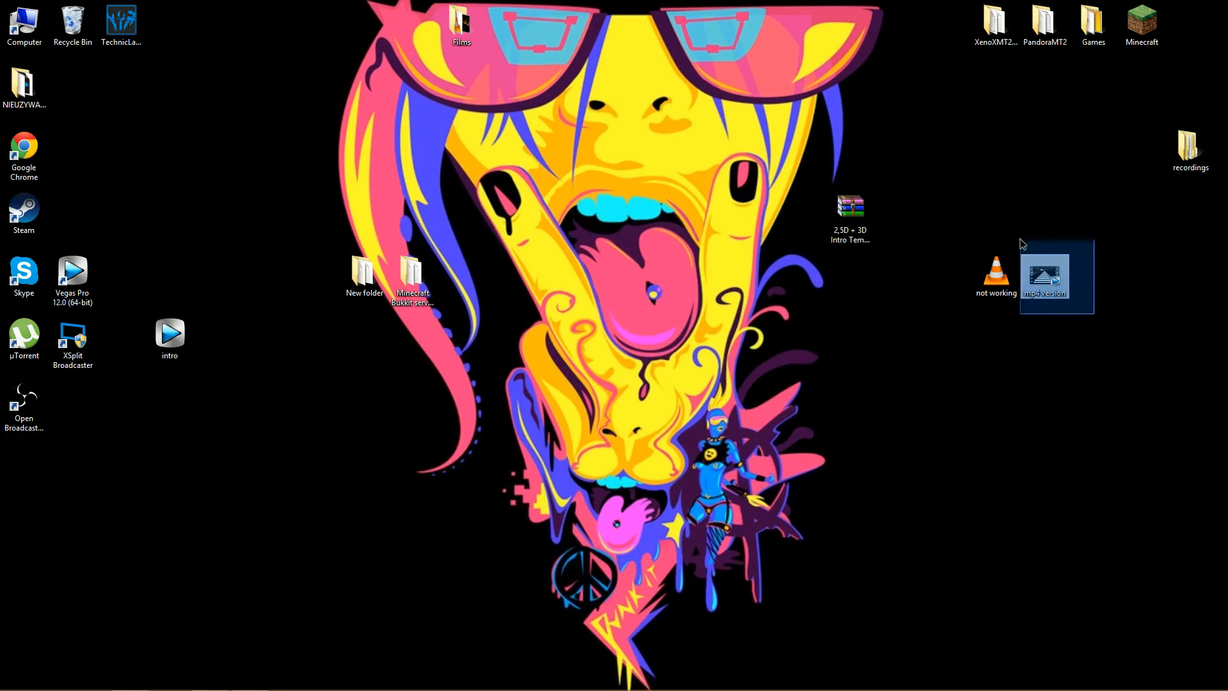
double_click(71, 269)
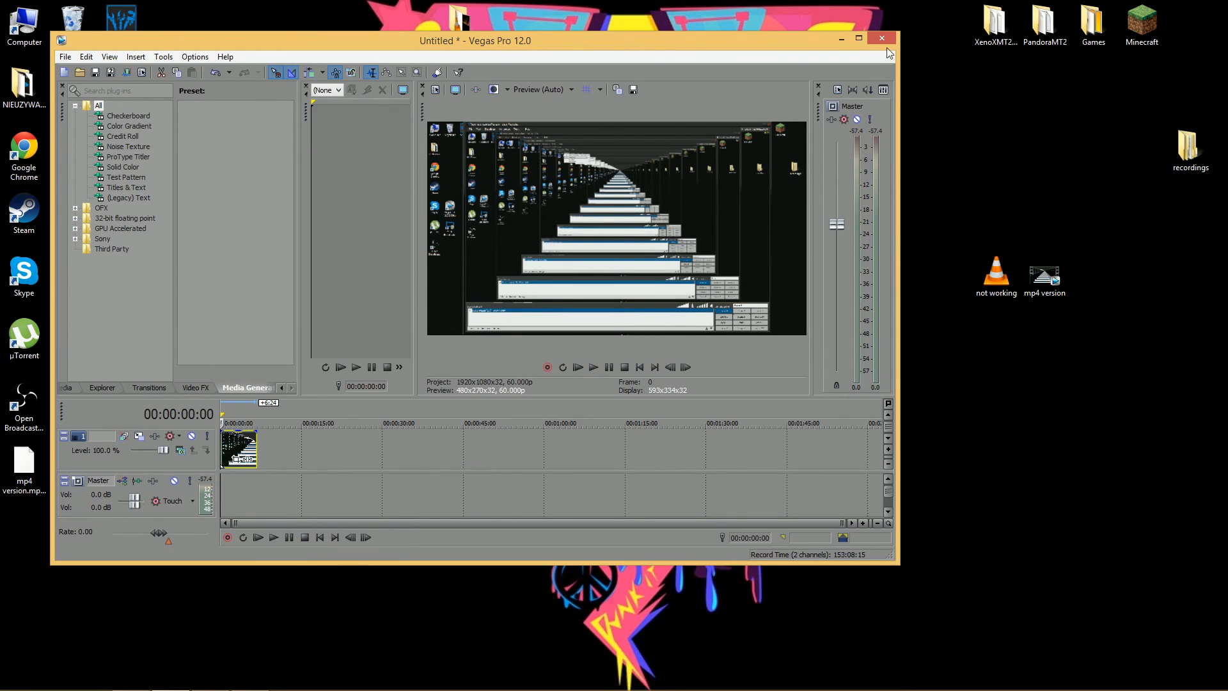
click(882, 37)
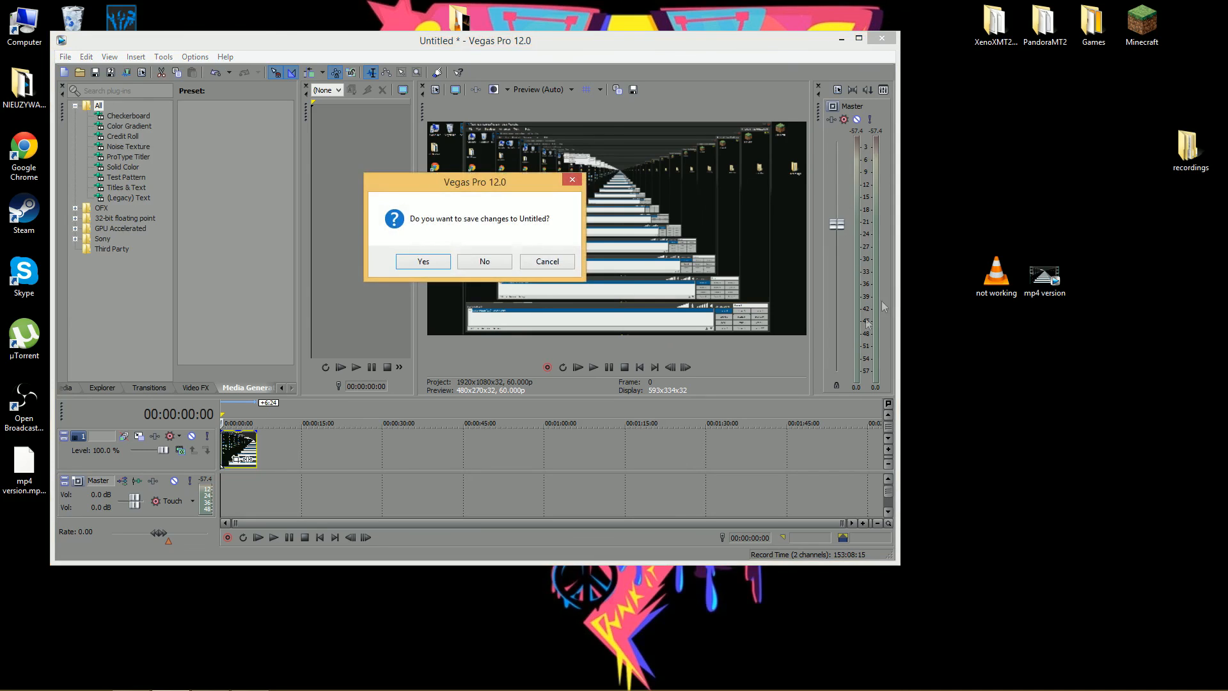